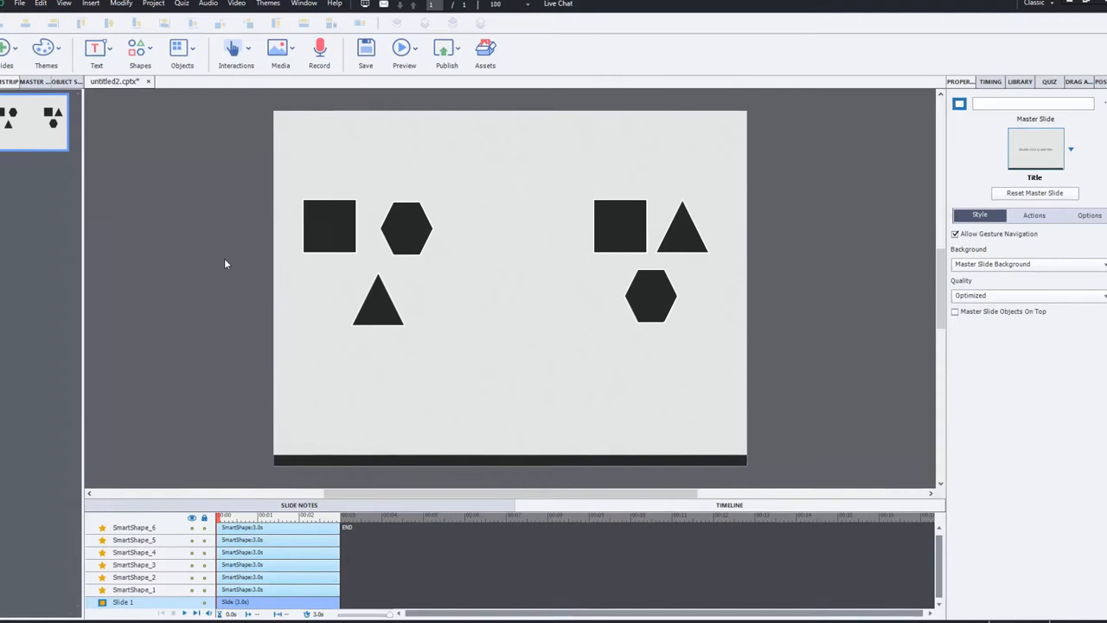
Launch the Drag and Drop Interaction Wizard from the Insert menu
left_click(404, 47)
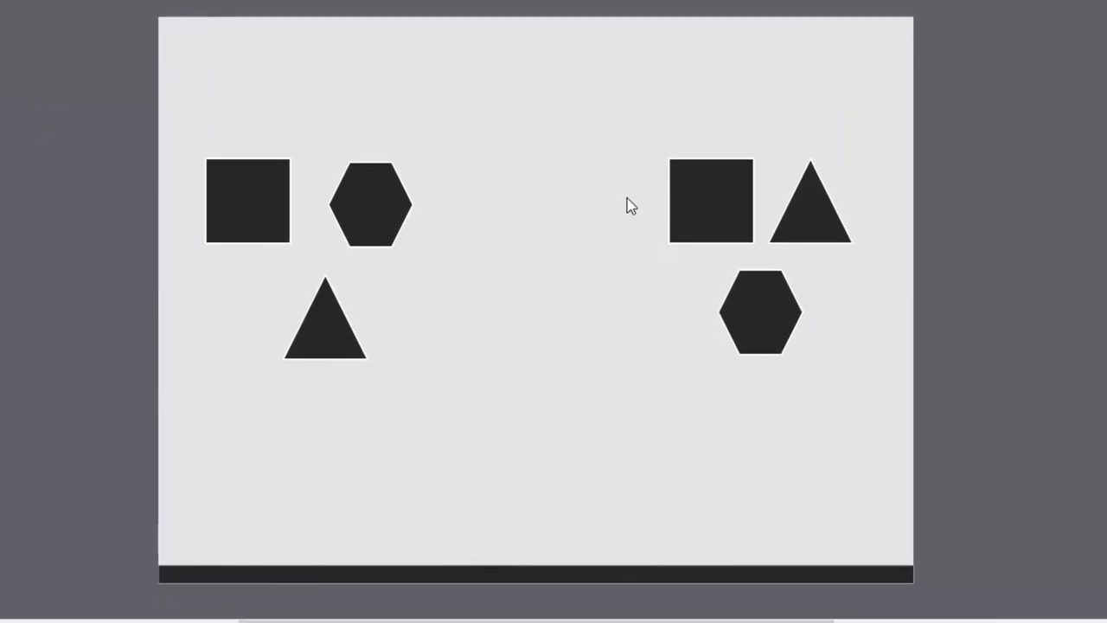
left_click(164, 15)
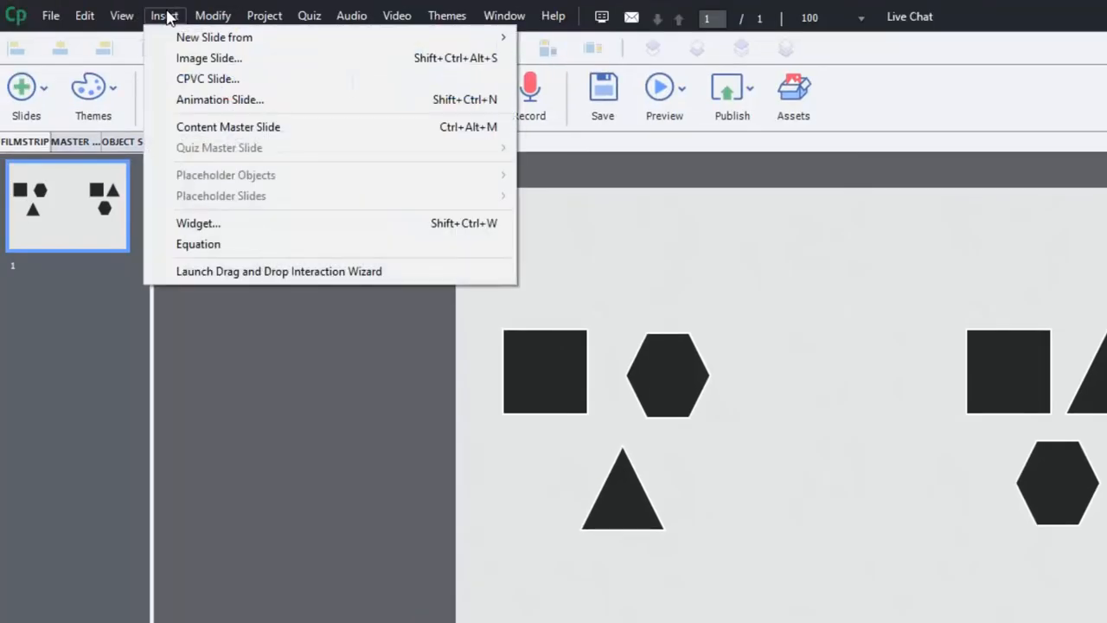
mouse_move(201, 275)
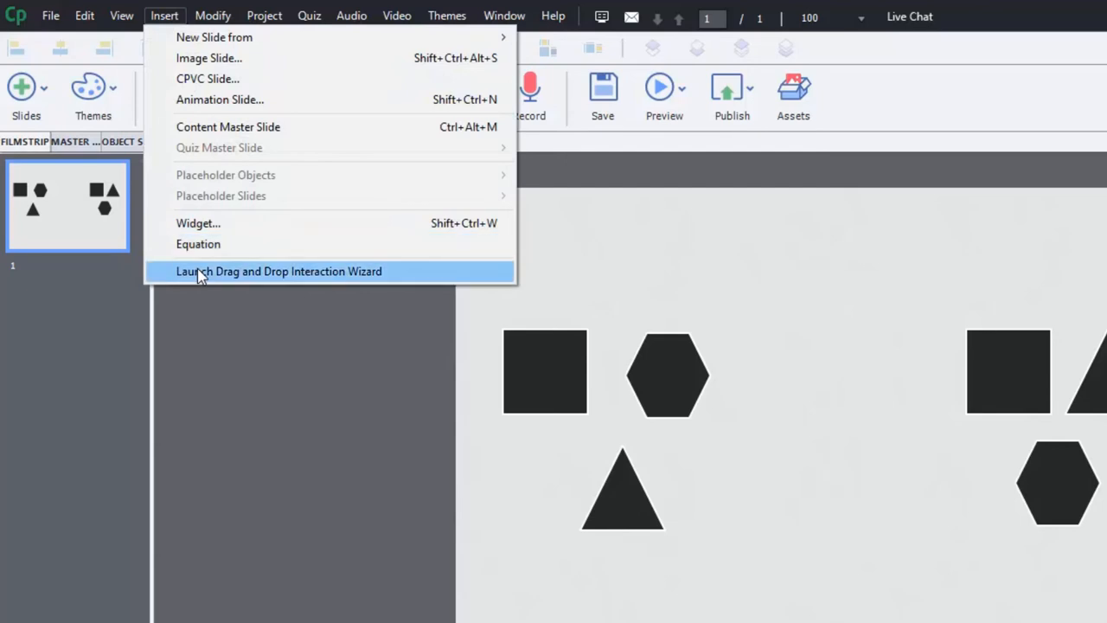
left_click(278, 271)
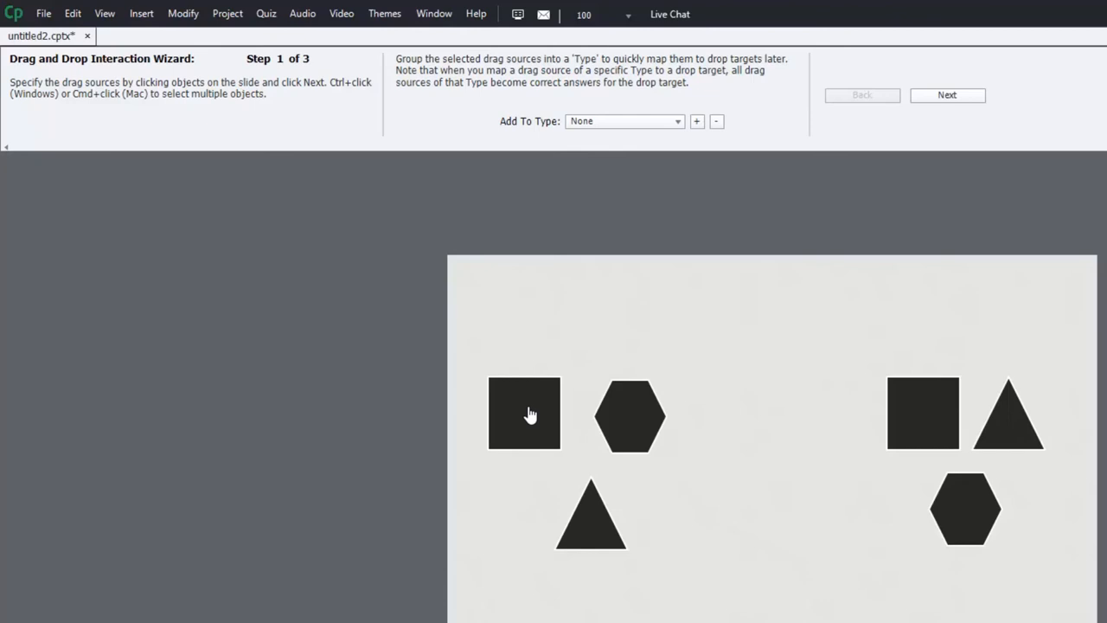
Assign the left shapes as drag sources and the right shapes as drop targets
left_click(524, 414)
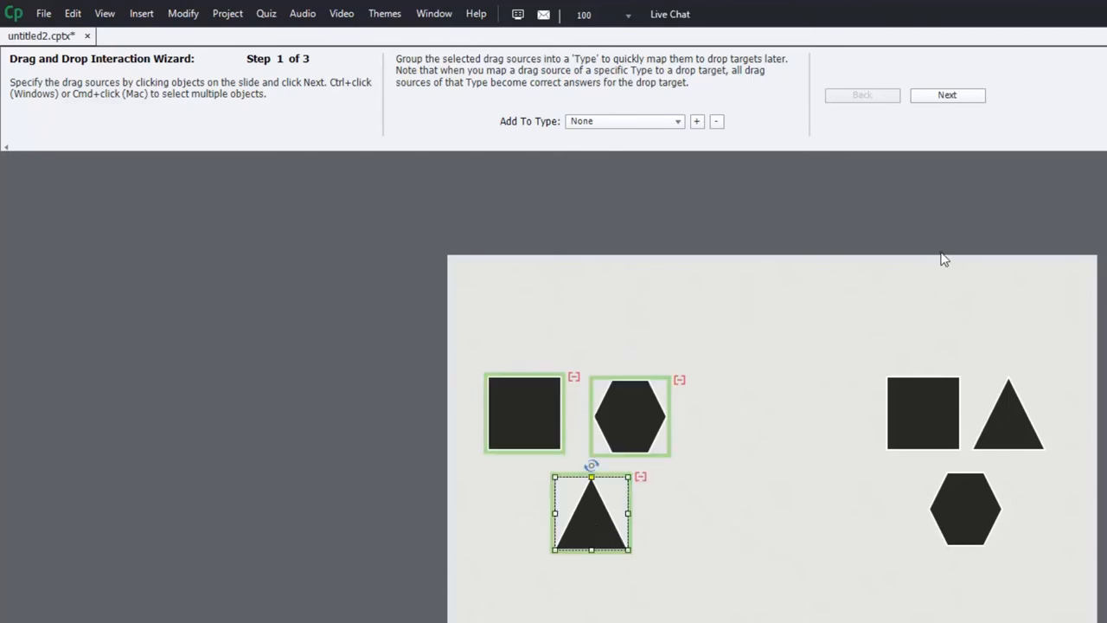
left_click(947, 95)
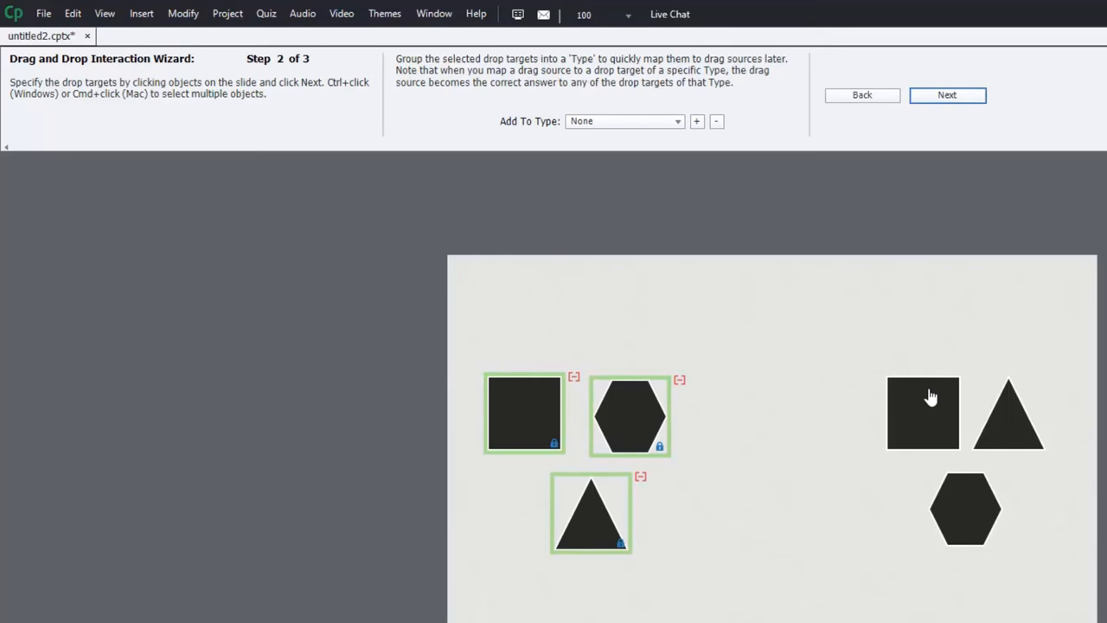
left_click(925, 413)
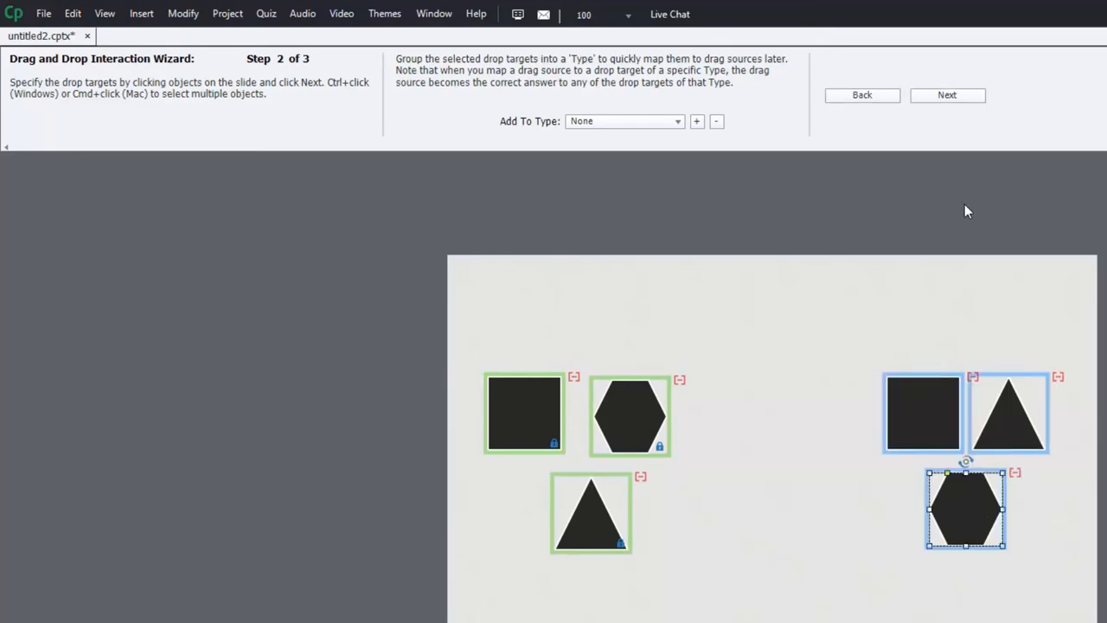
mouse_move(947, 95)
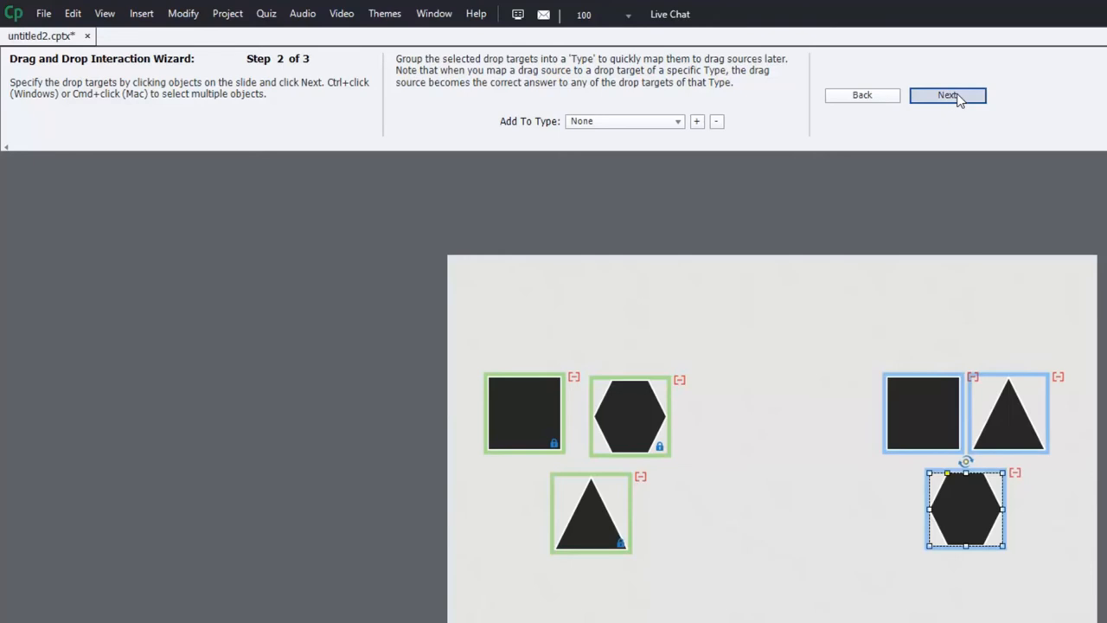
left_click(947, 95)
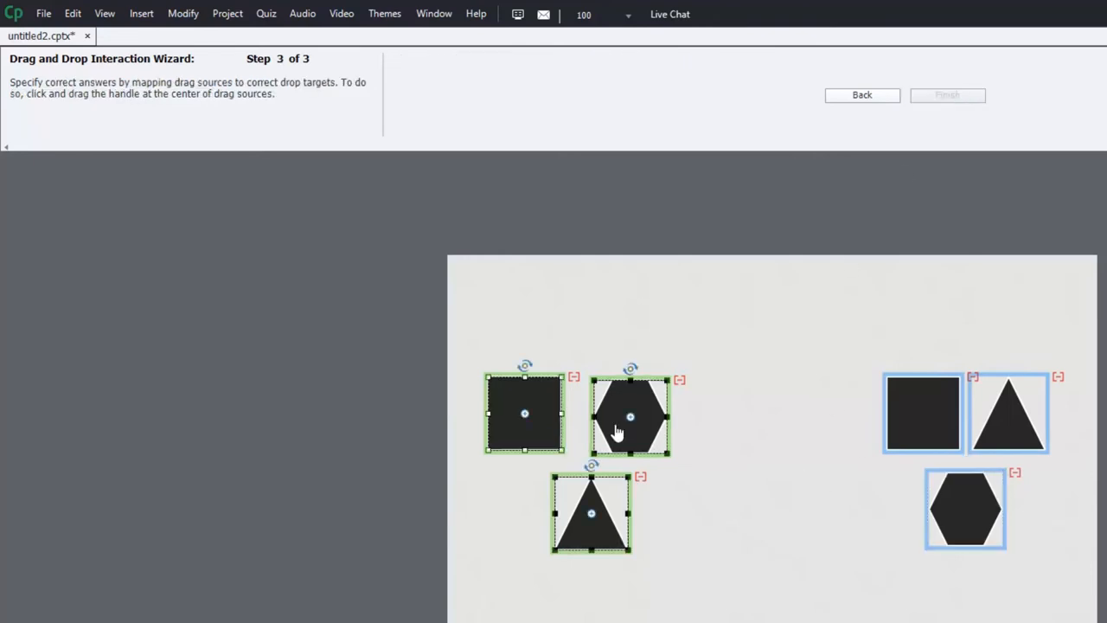
Map the left hexagon and square onto their matching right shapes, then finish the wizard
left_click_drag(630, 417, 965, 509)
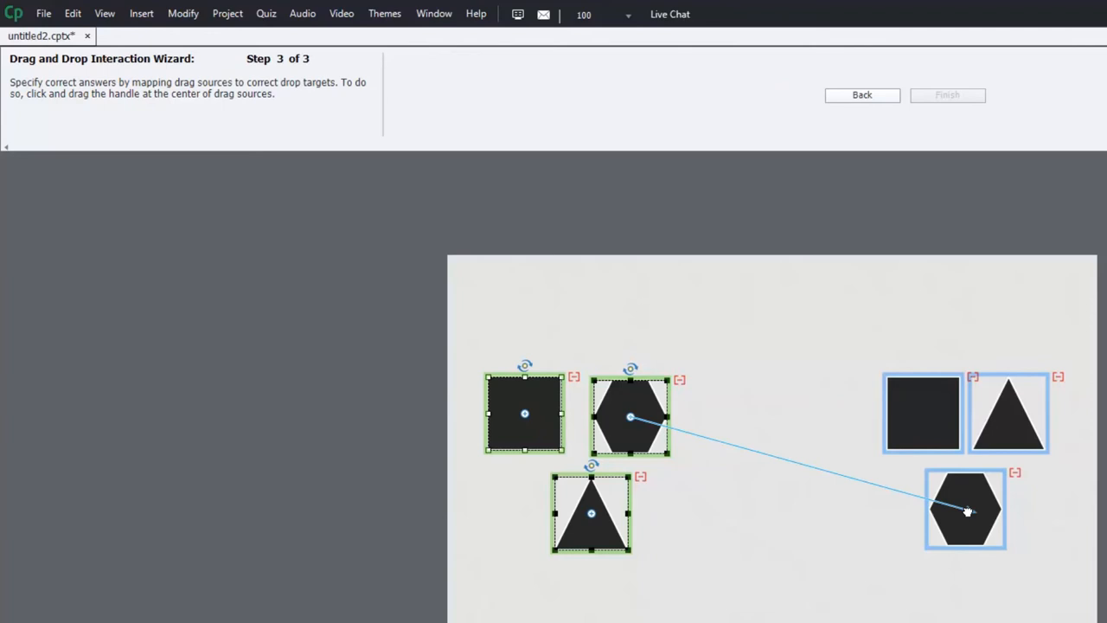
left_click_drag(629, 418, 964, 509)
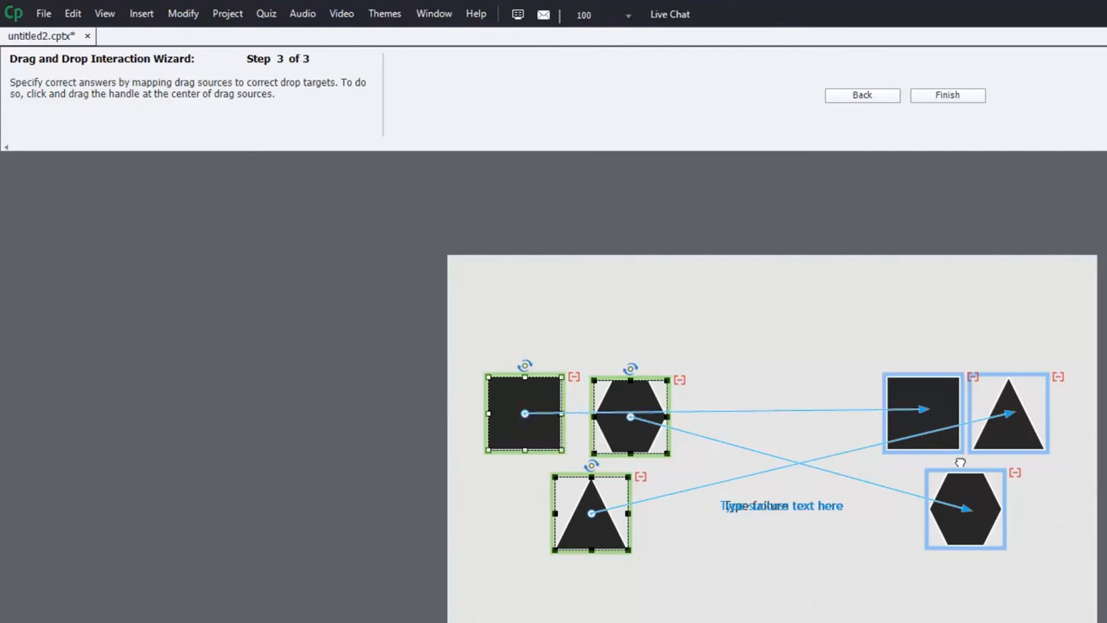
left_click(946, 95)
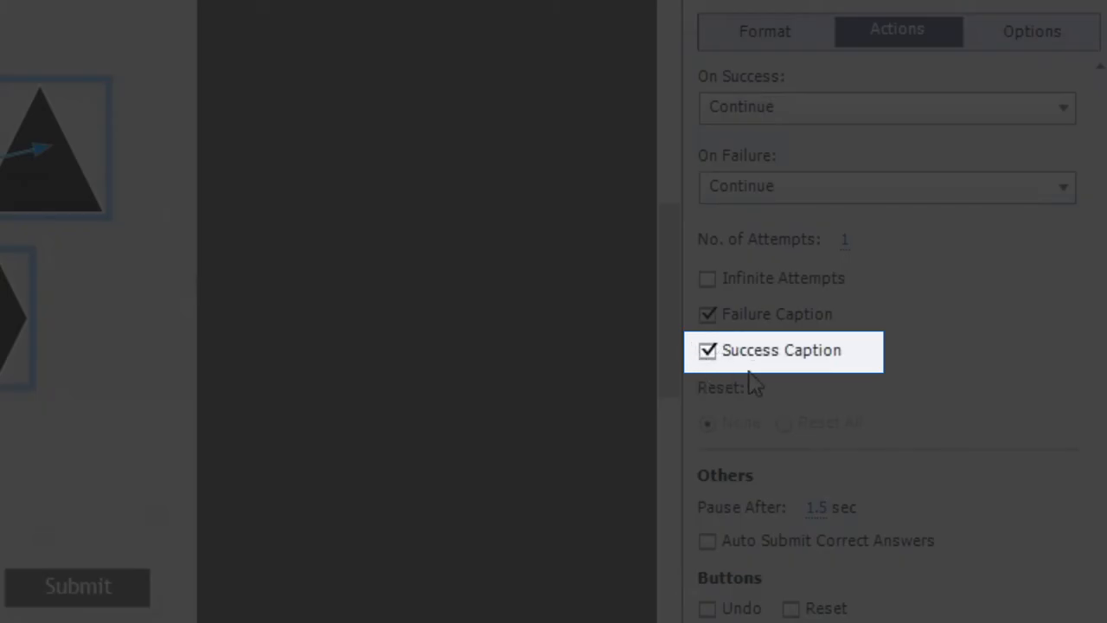
mouse_move(693, 381)
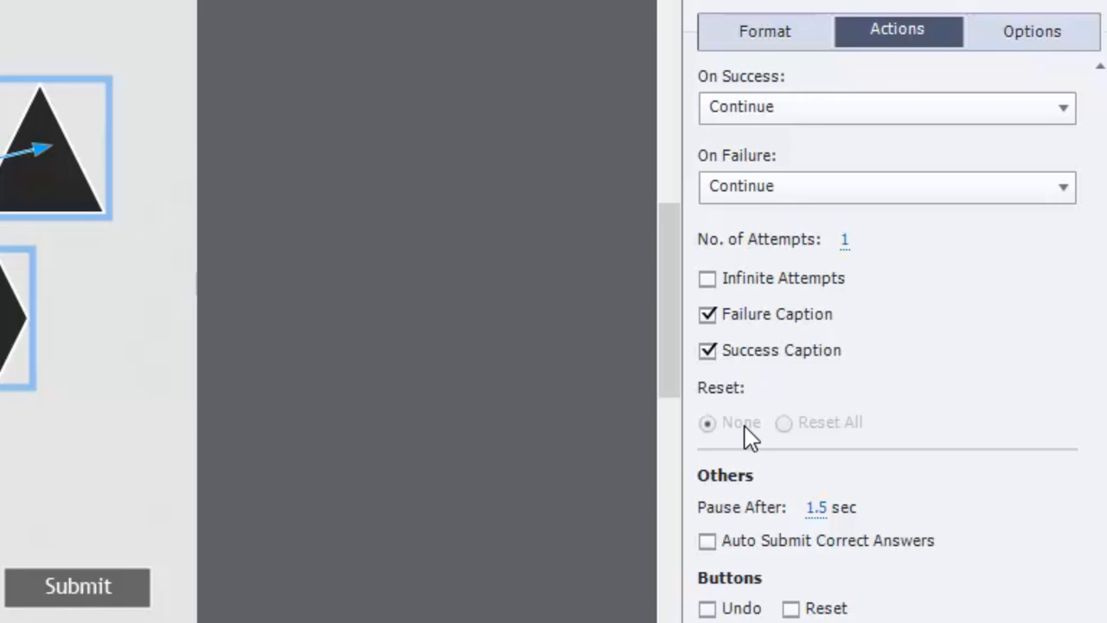
Enable Include in Quiz and Report Answers for the drag-and-drop interaction
scroll("down", 3)
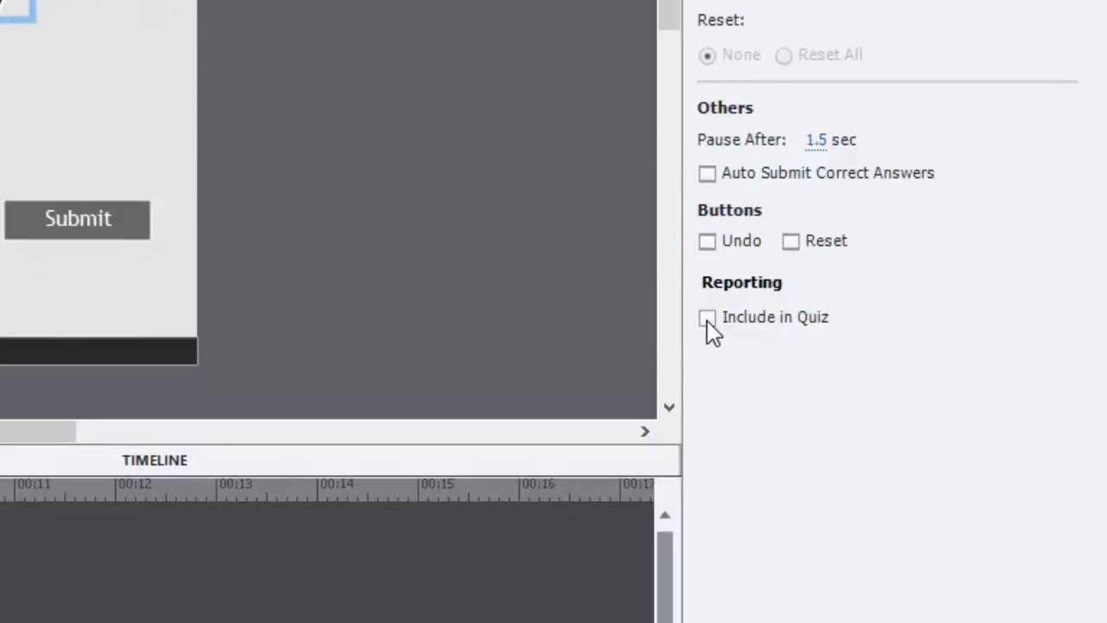
left_click(706, 317)
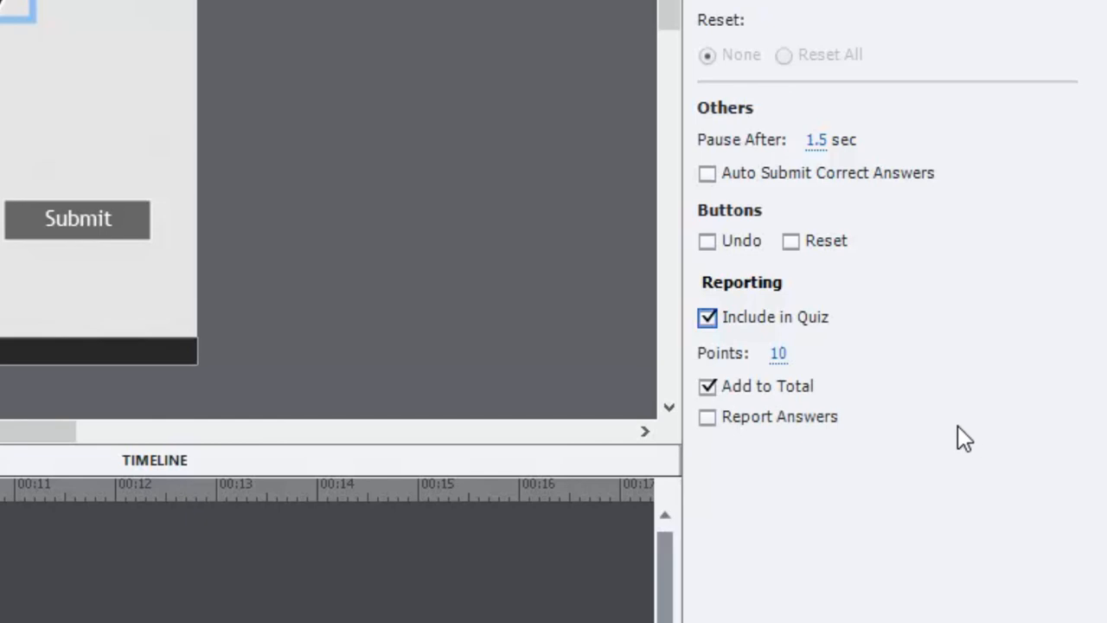
mouse_move(796, 360)
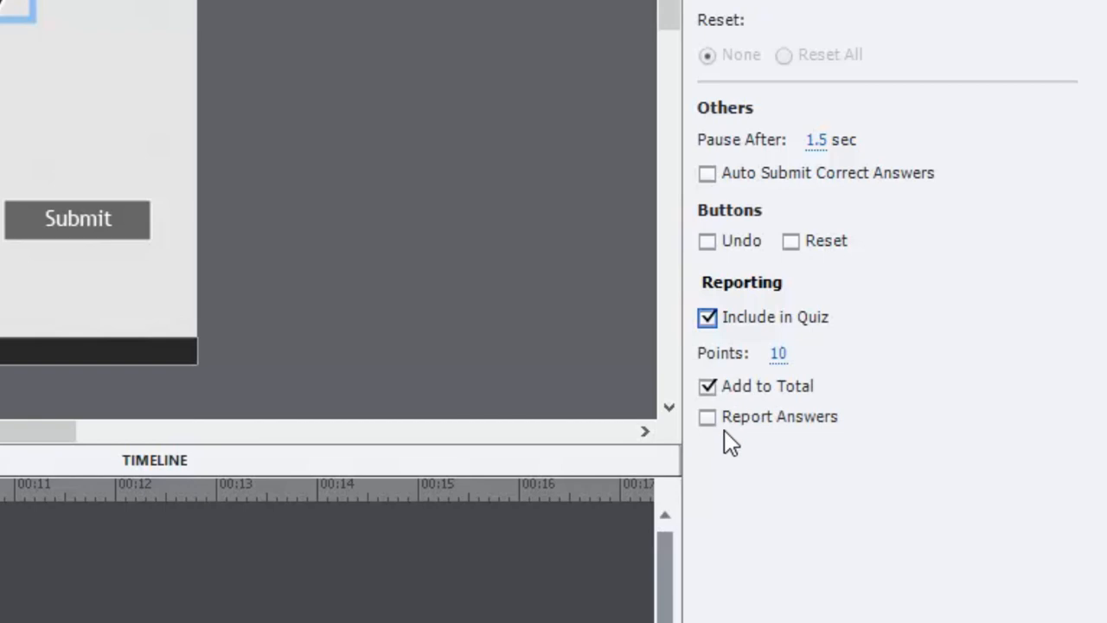
left_click(706, 416)
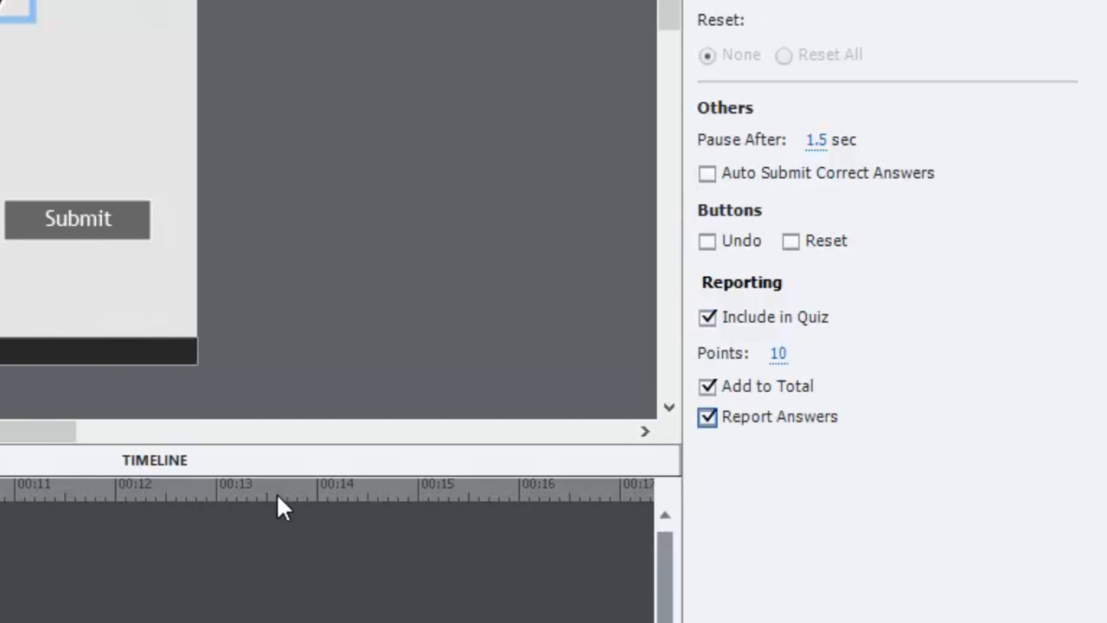